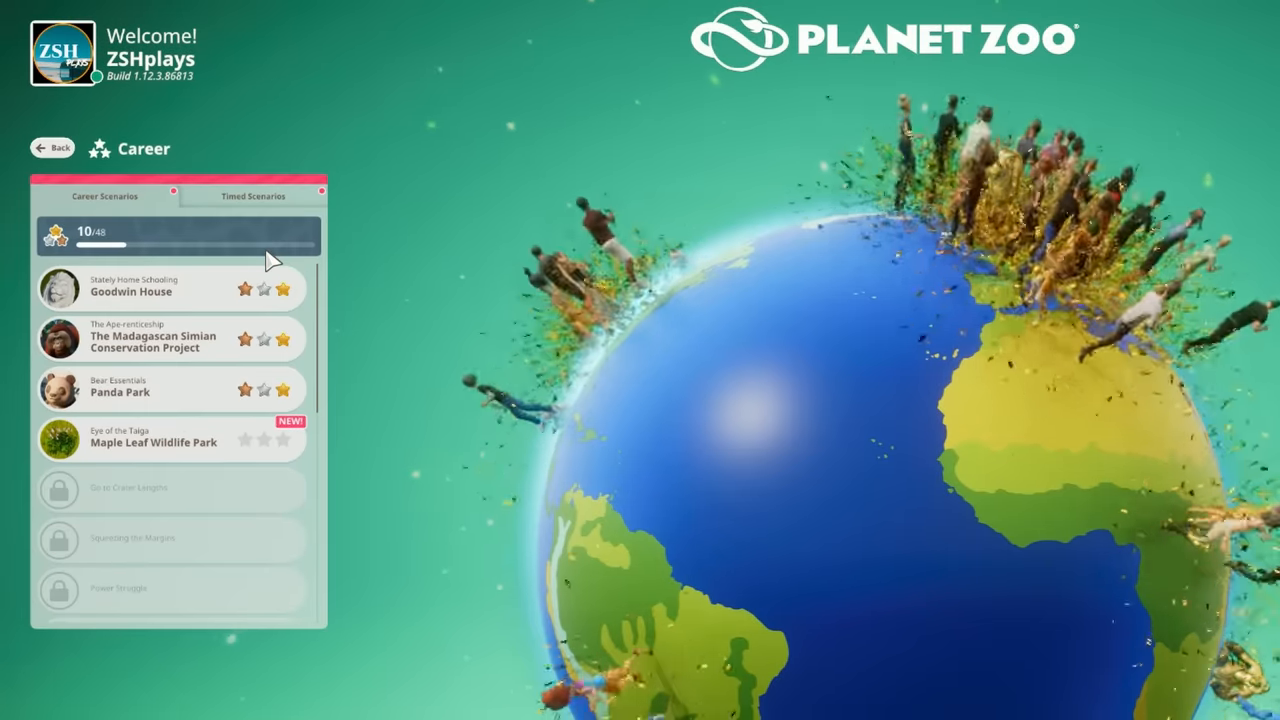
Select the Maple Leaf Wildlife Park scenario and choose its difficulty to load it.
click(154, 442)
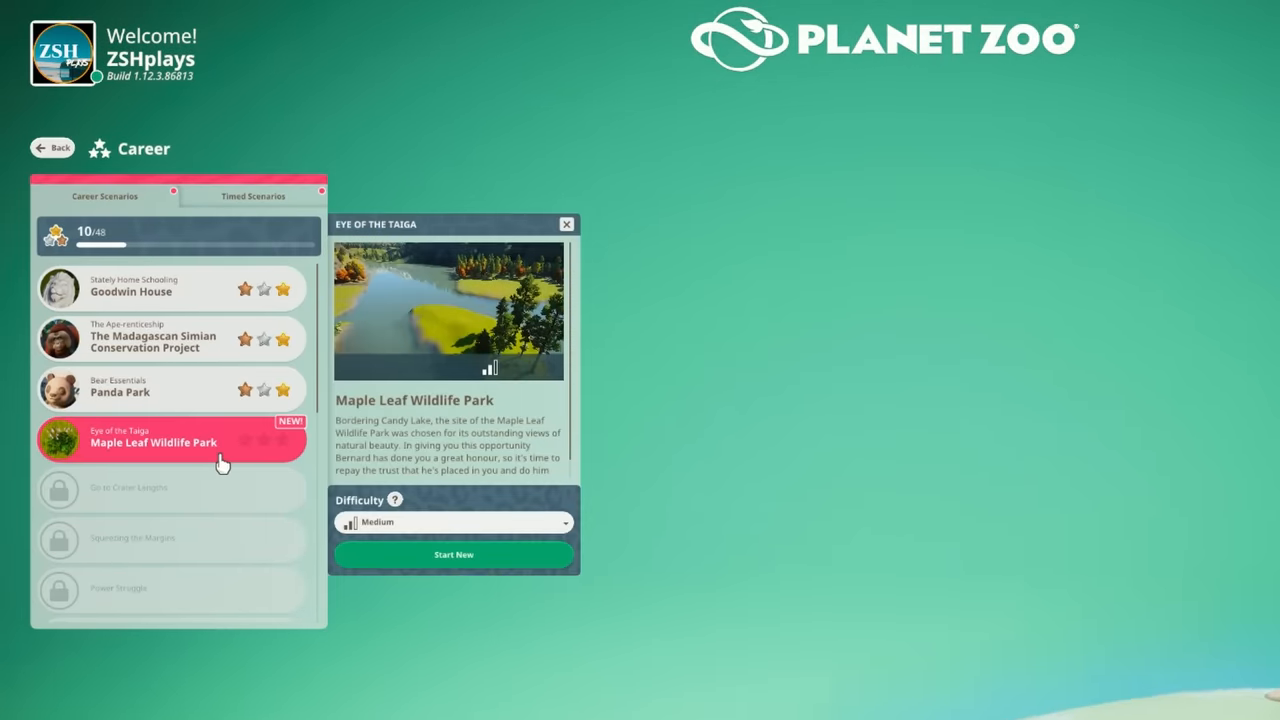
click(452, 554)
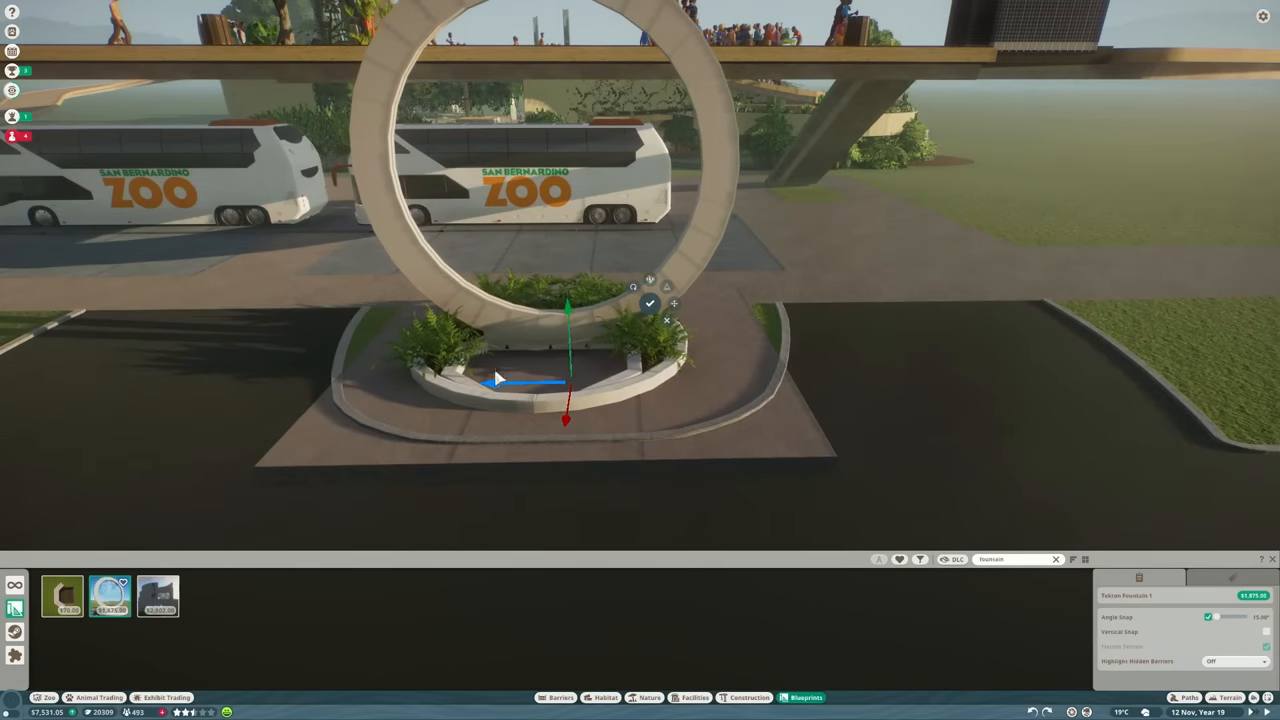
mouse_move(508, 396)
text(eleph)
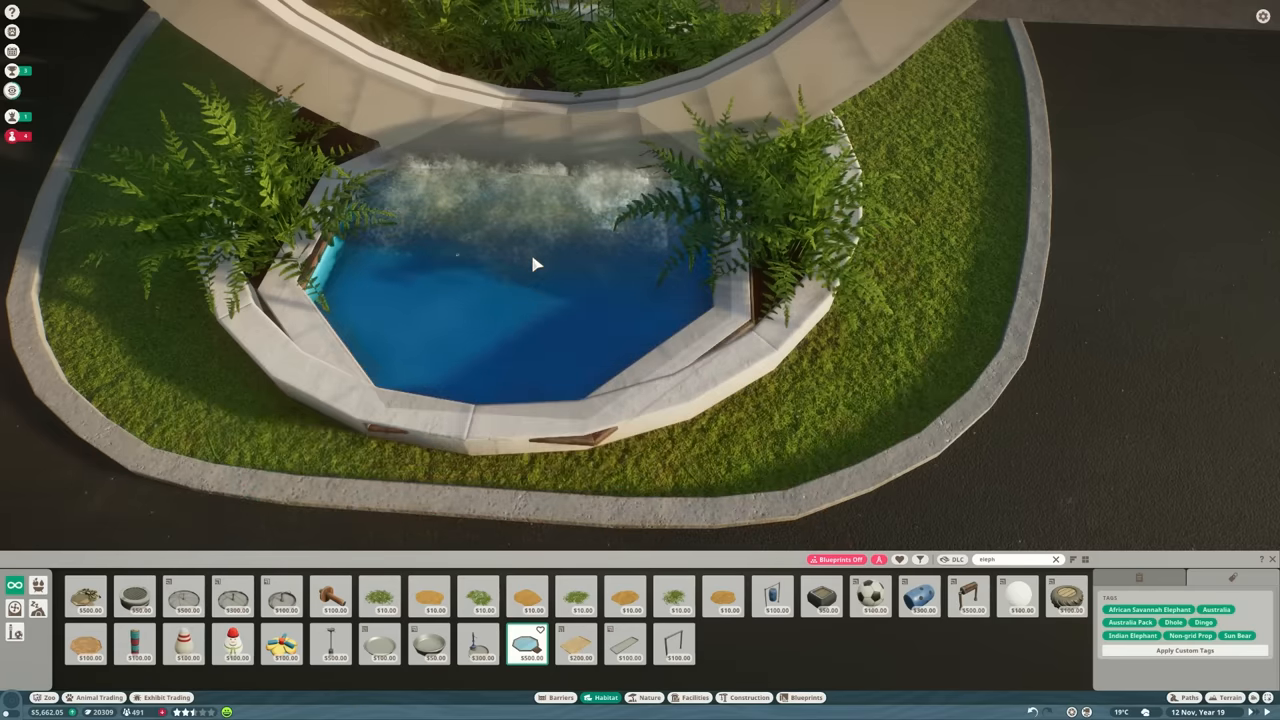
Add the waterfall effect cascading through the ring arch above the pool.
click(536, 264)
text(grass)
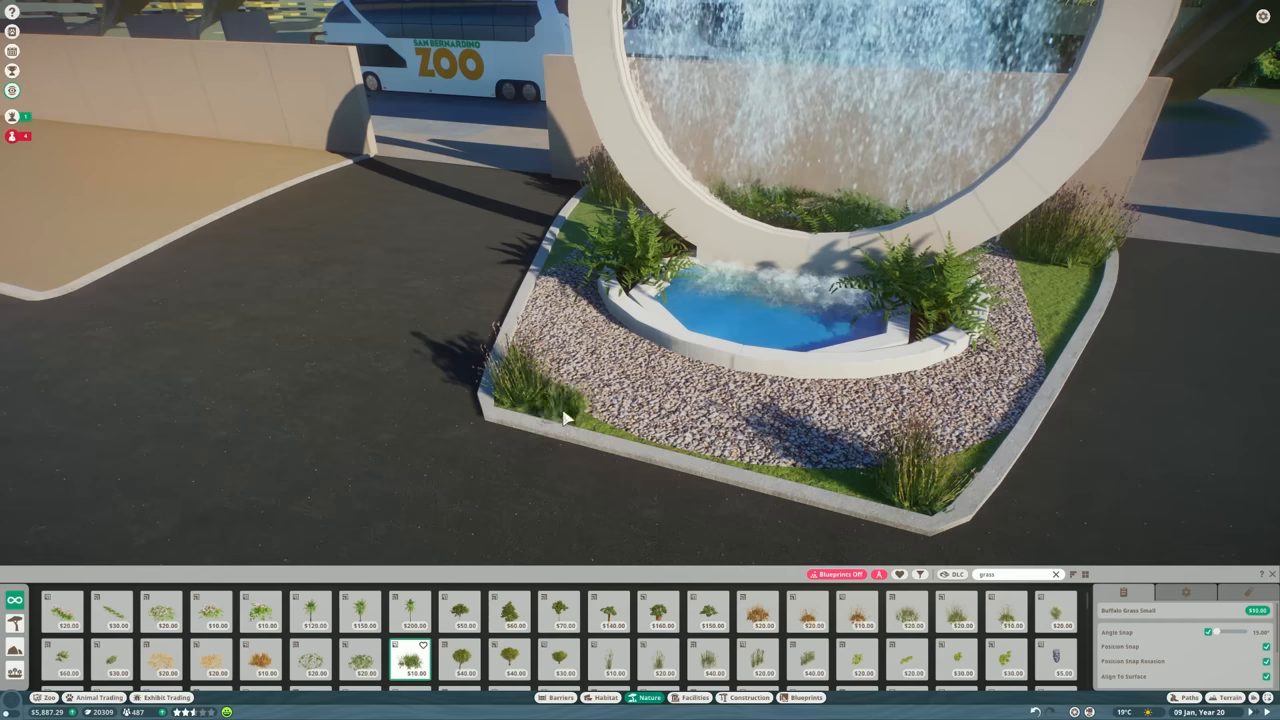
Pick a ground-surface piece from the Nature browser for the entrance area.
click(564, 418)
text(mulch)
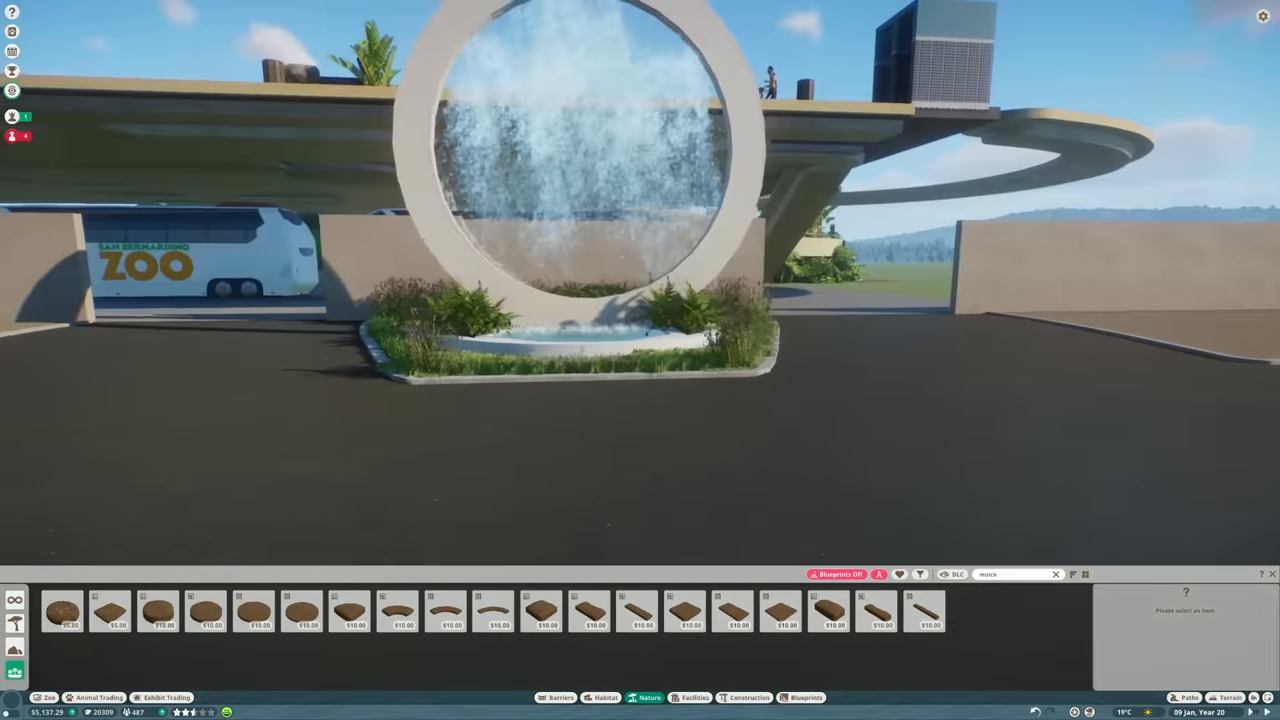
click(204, 612)
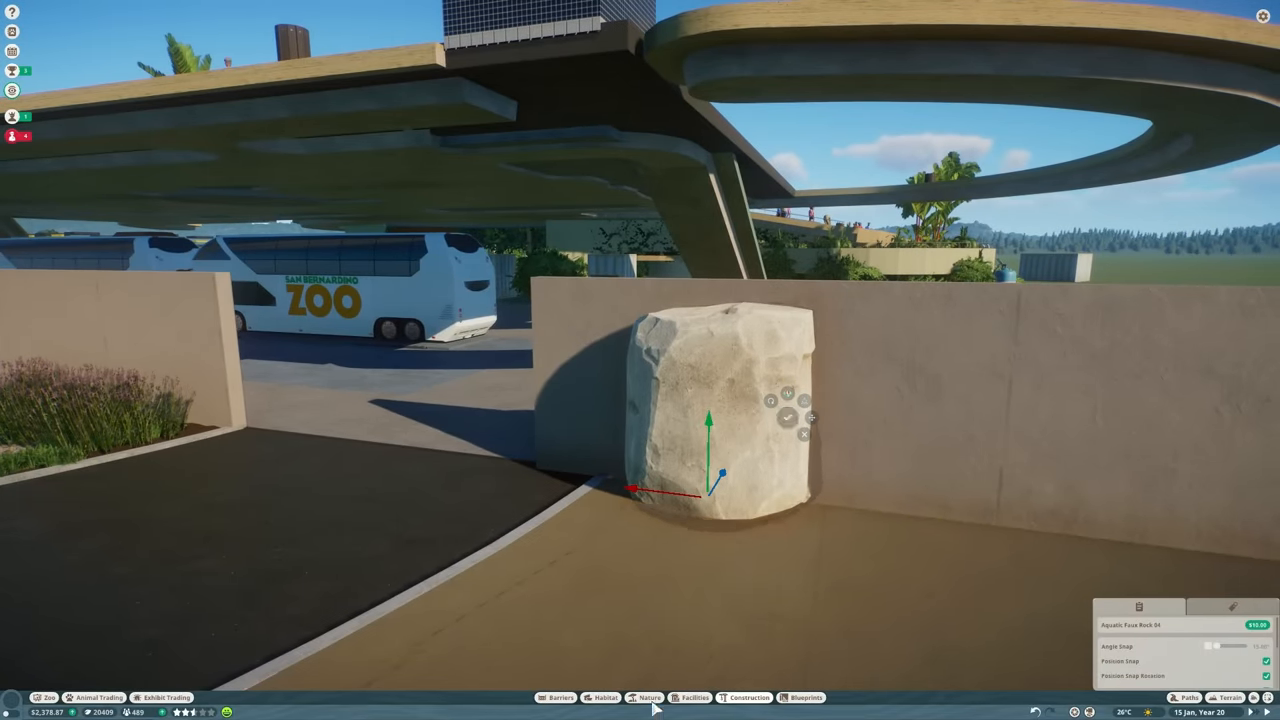
Place smaller rock pieces beside the big boulder against the entrance wall.
click(644, 696)
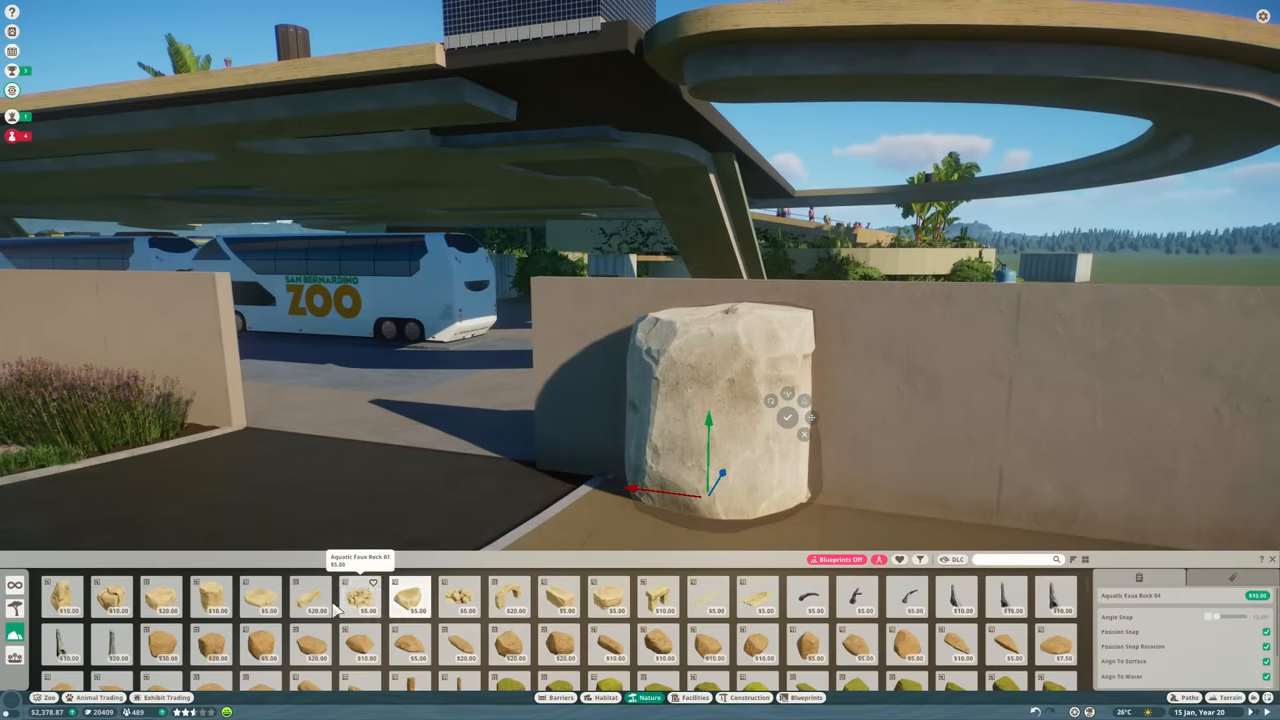
click(312, 596)
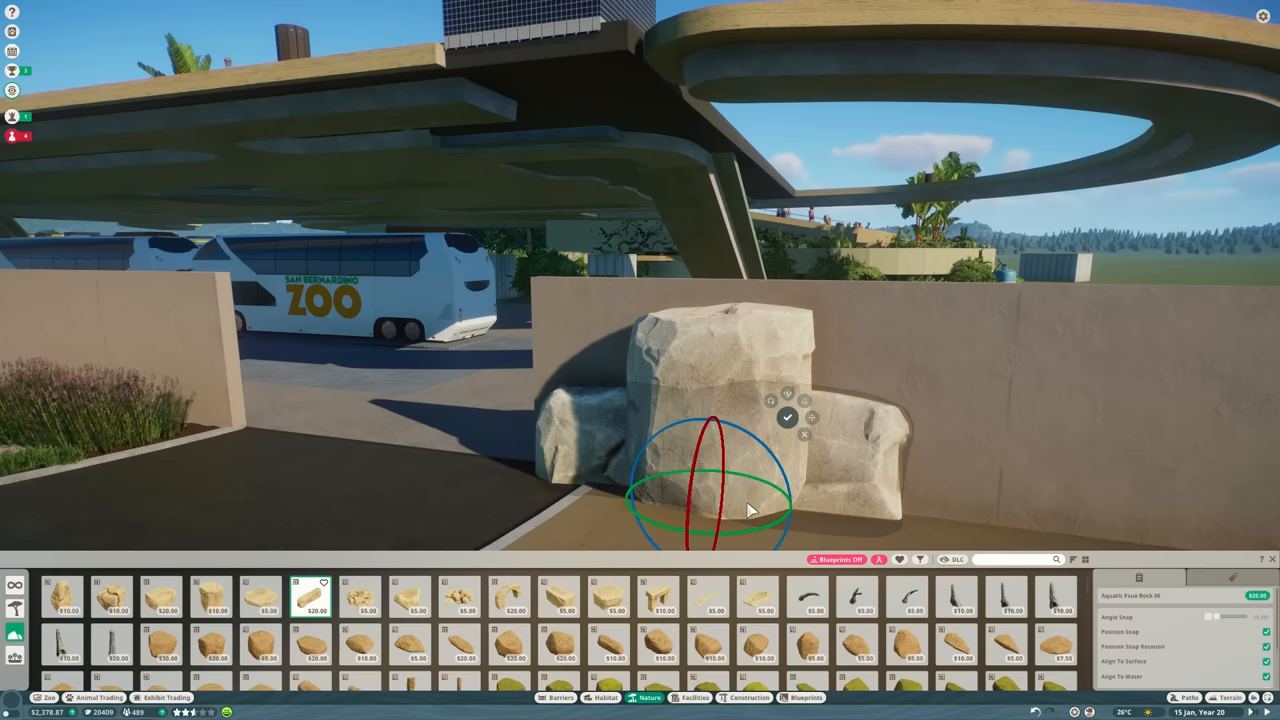
click(788, 418)
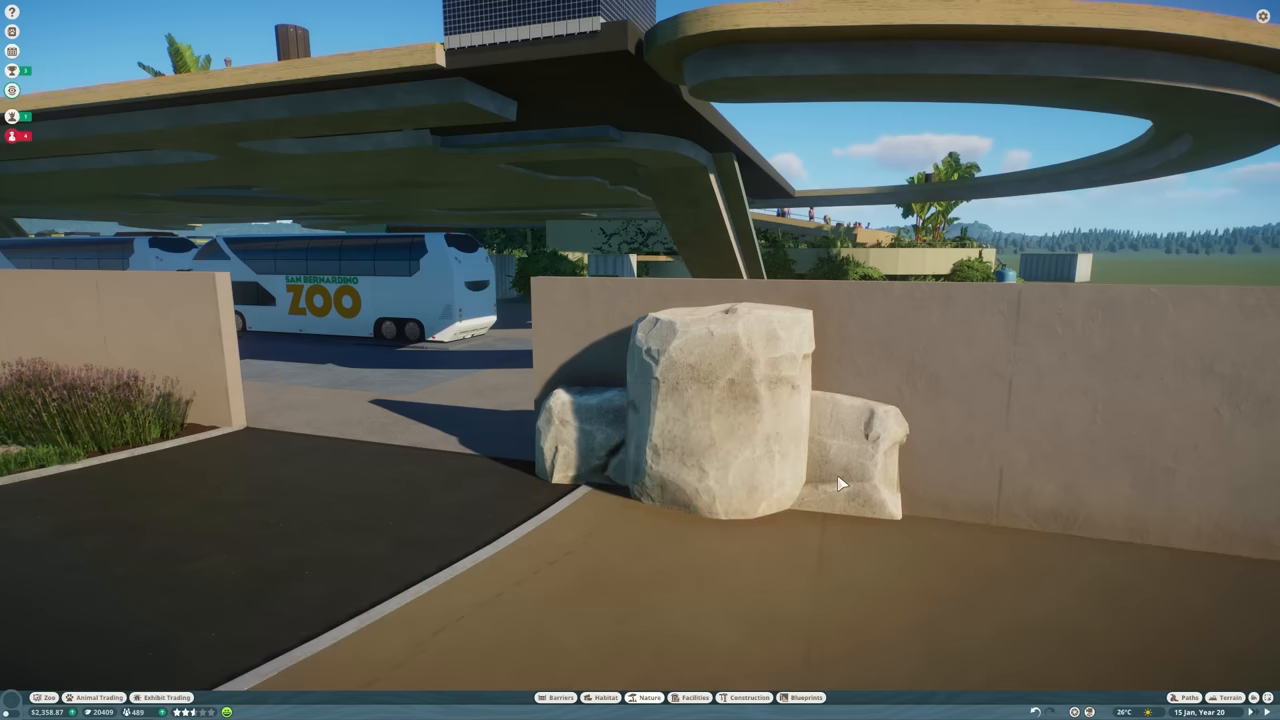
click(840, 482)
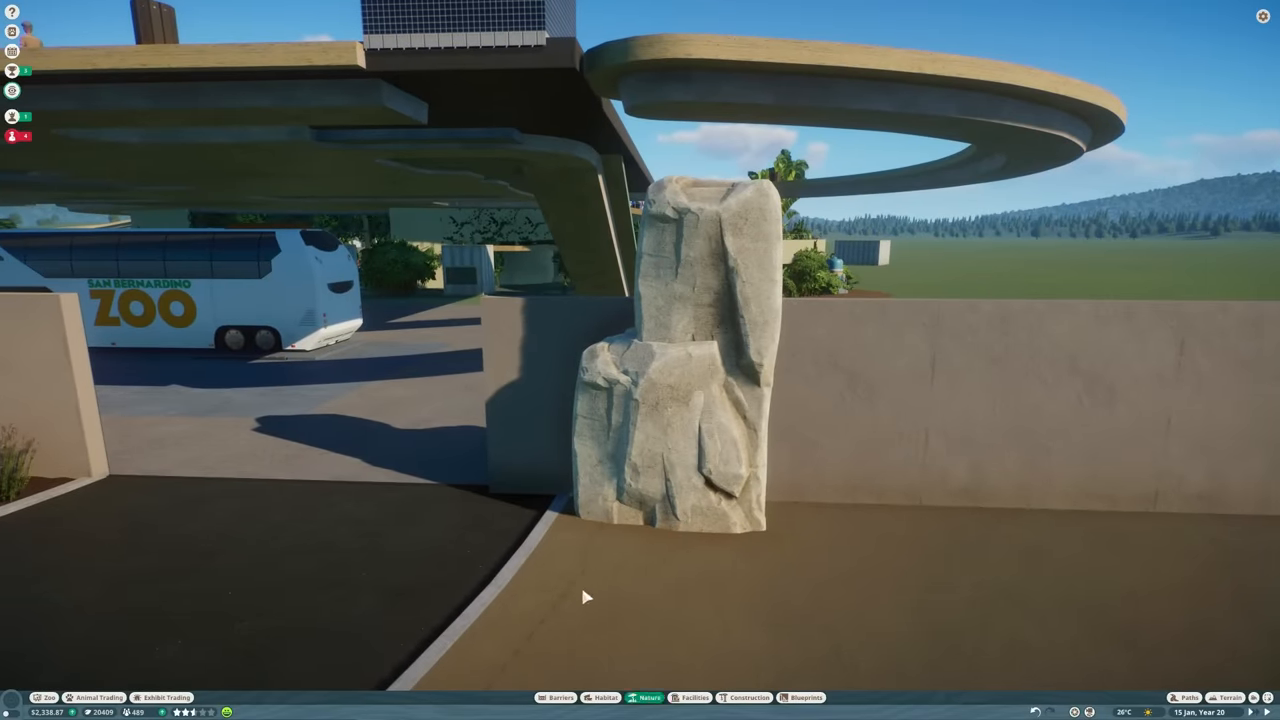
Add a rock slab by the wall and lower it to the pillar's base.
click(646, 696)
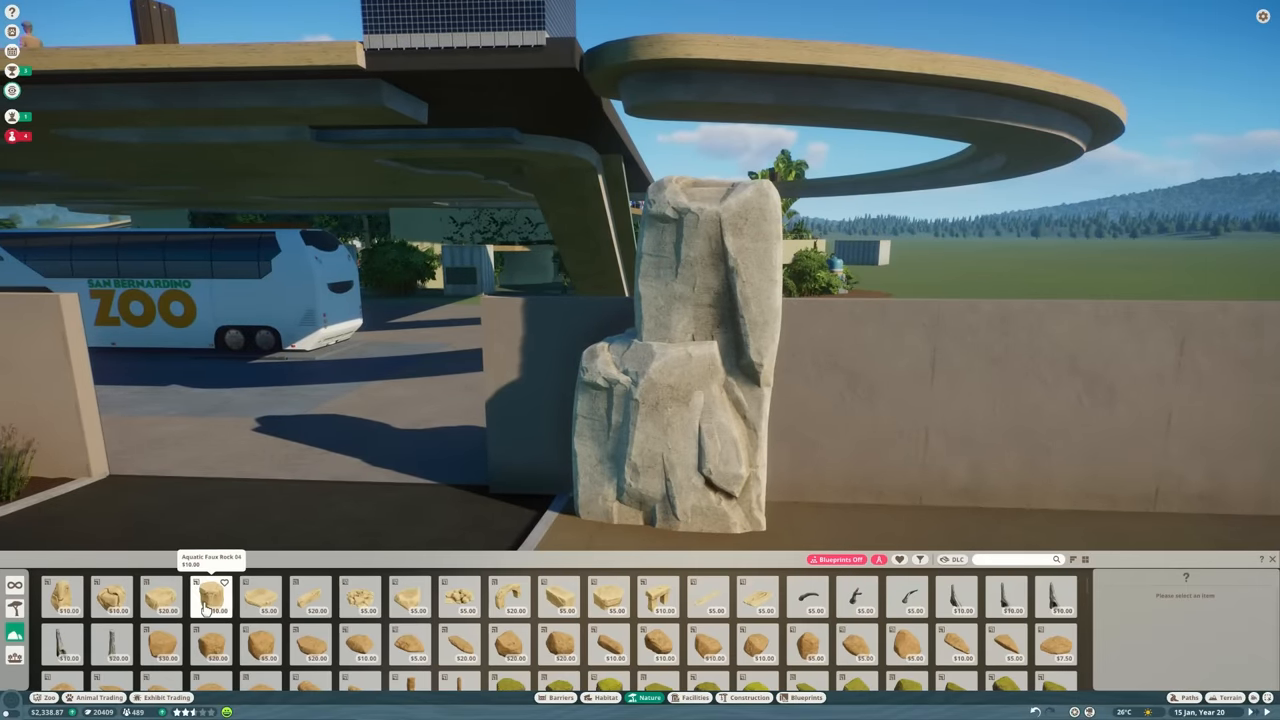
click(560, 596)
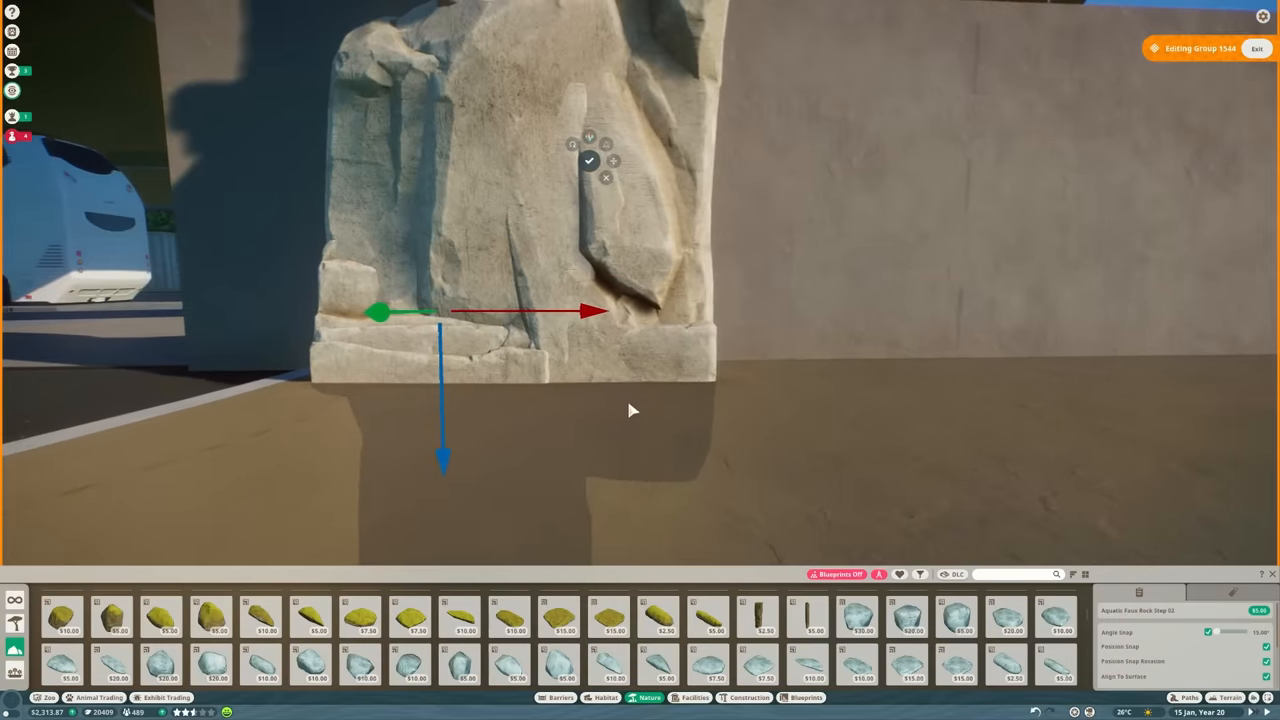
drag(590, 312, 760, 312)
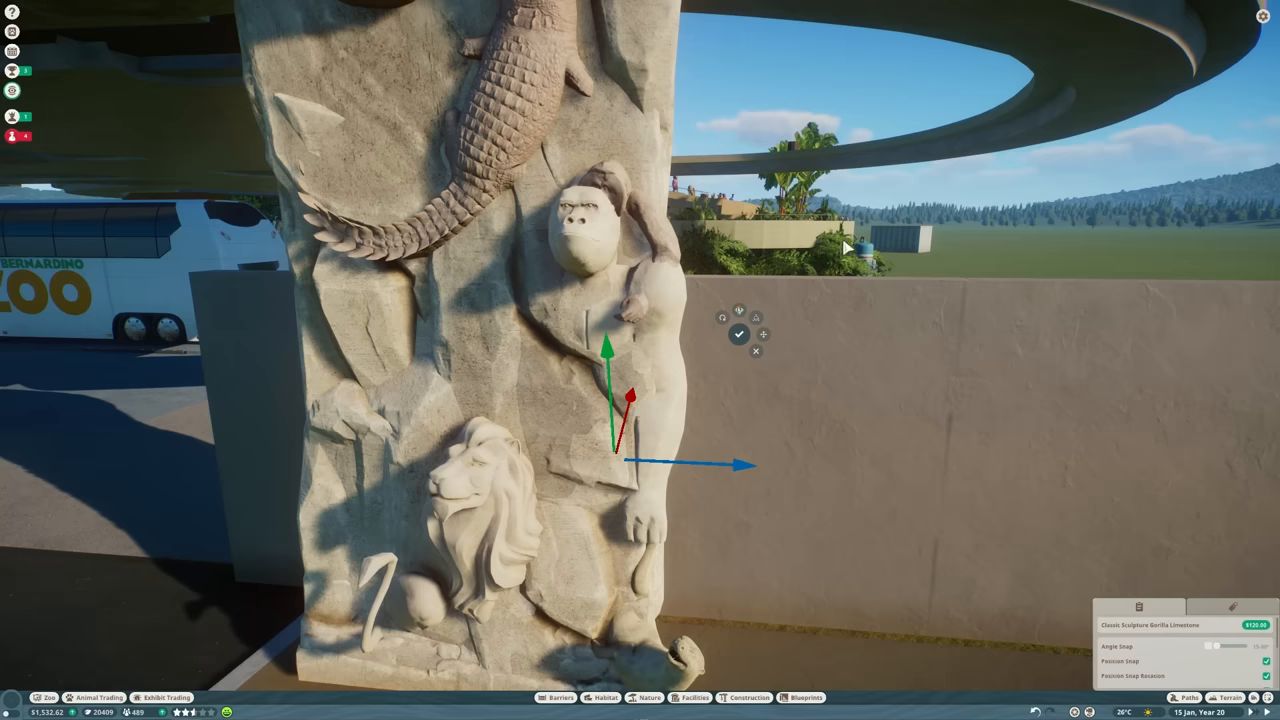
Set the carved gorilla relief onto the rock pillar.
click(620, 300)
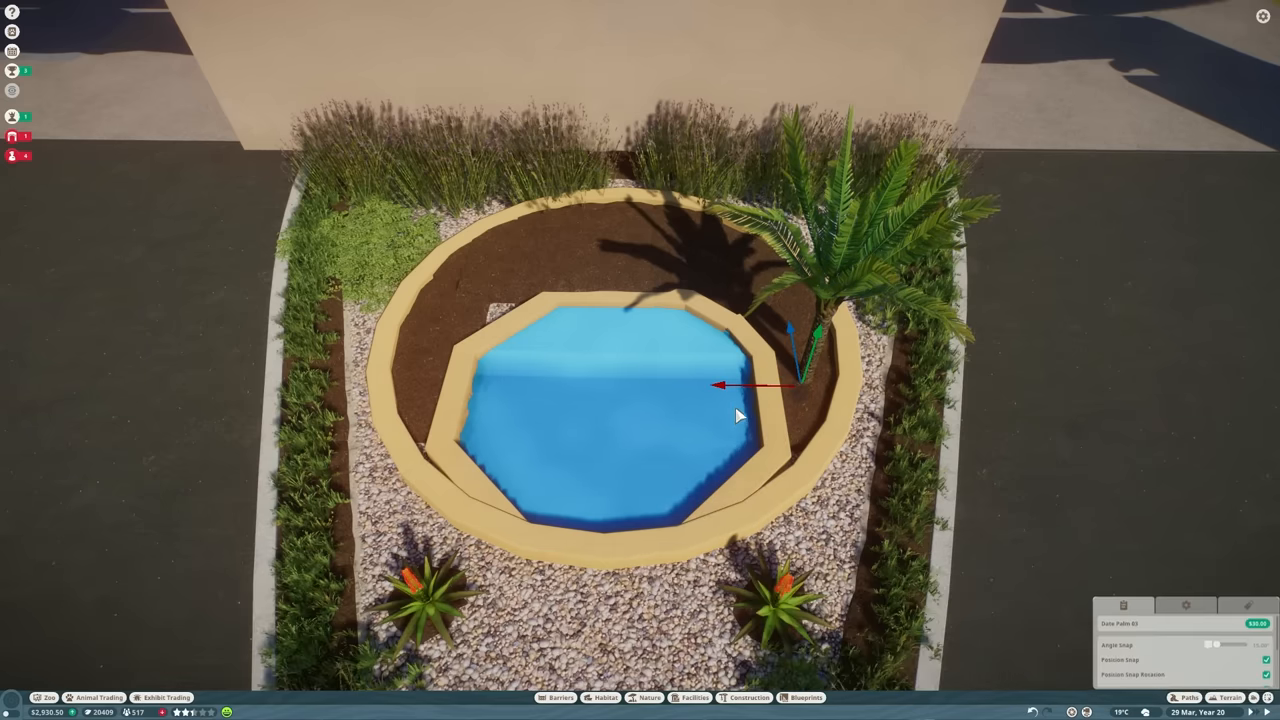
Shift the palm into place beside the octagonal fountain pool.
drag(810, 340, 404, 380)
text(capy)
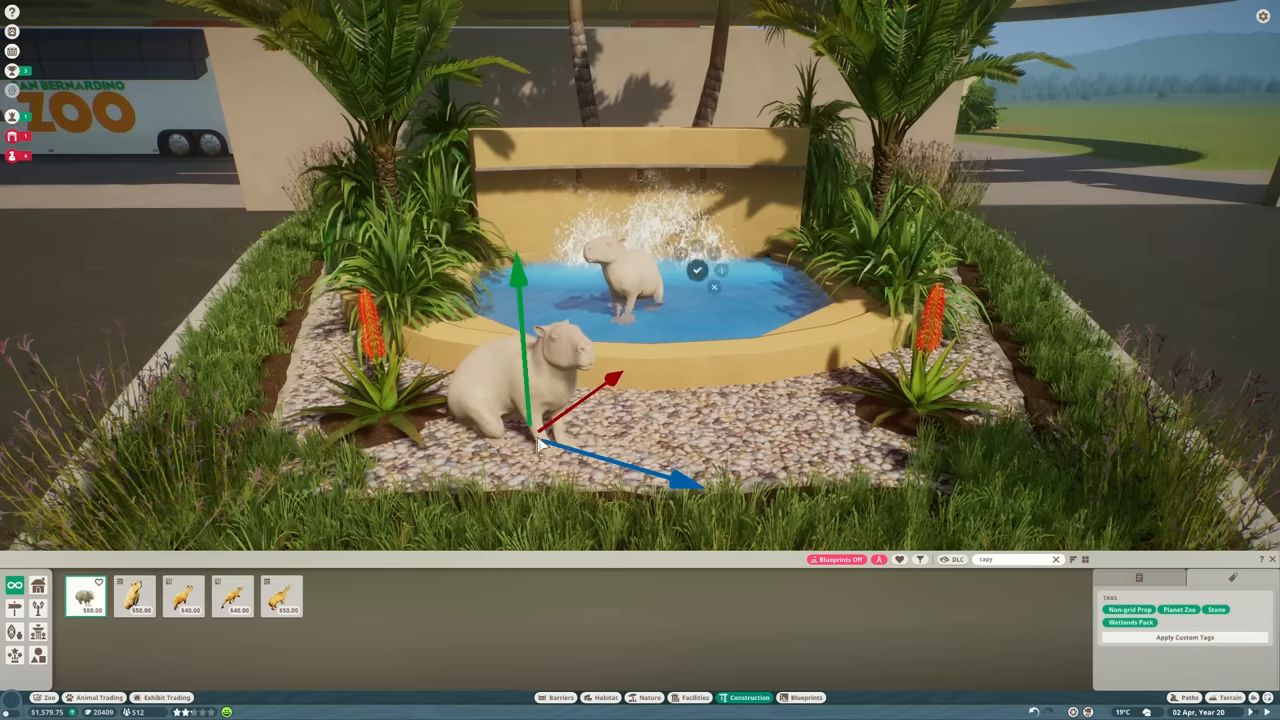
Move both capybara statues into the fountain pool water.
drag(550, 400, 700, 280)
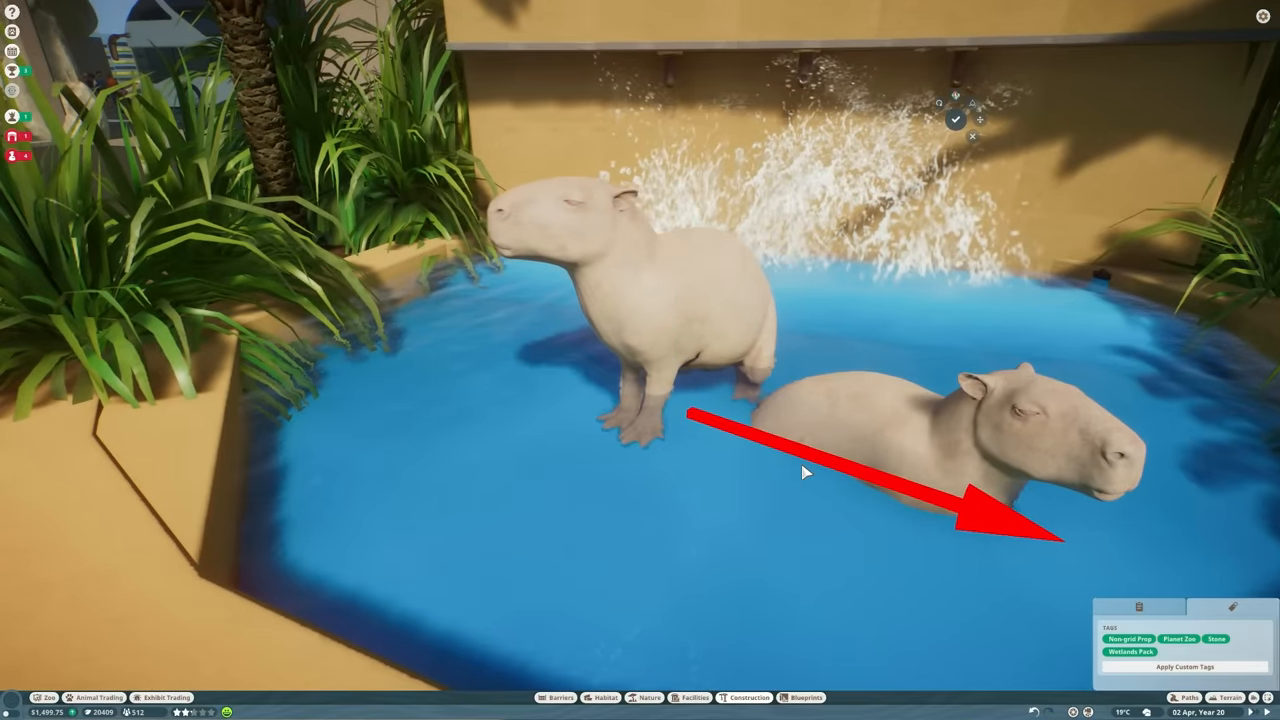
click(620, 300)
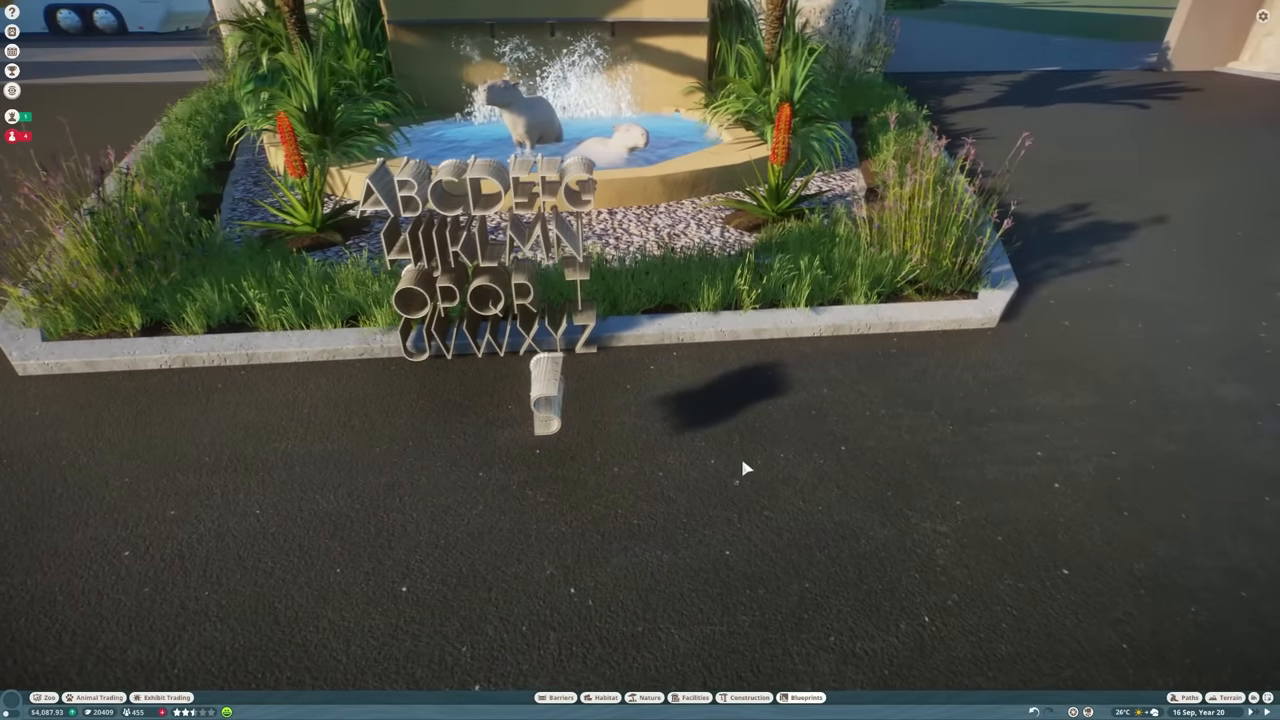
Choose the alphabet letter pieces from the sign scenery browser.
click(744, 696)
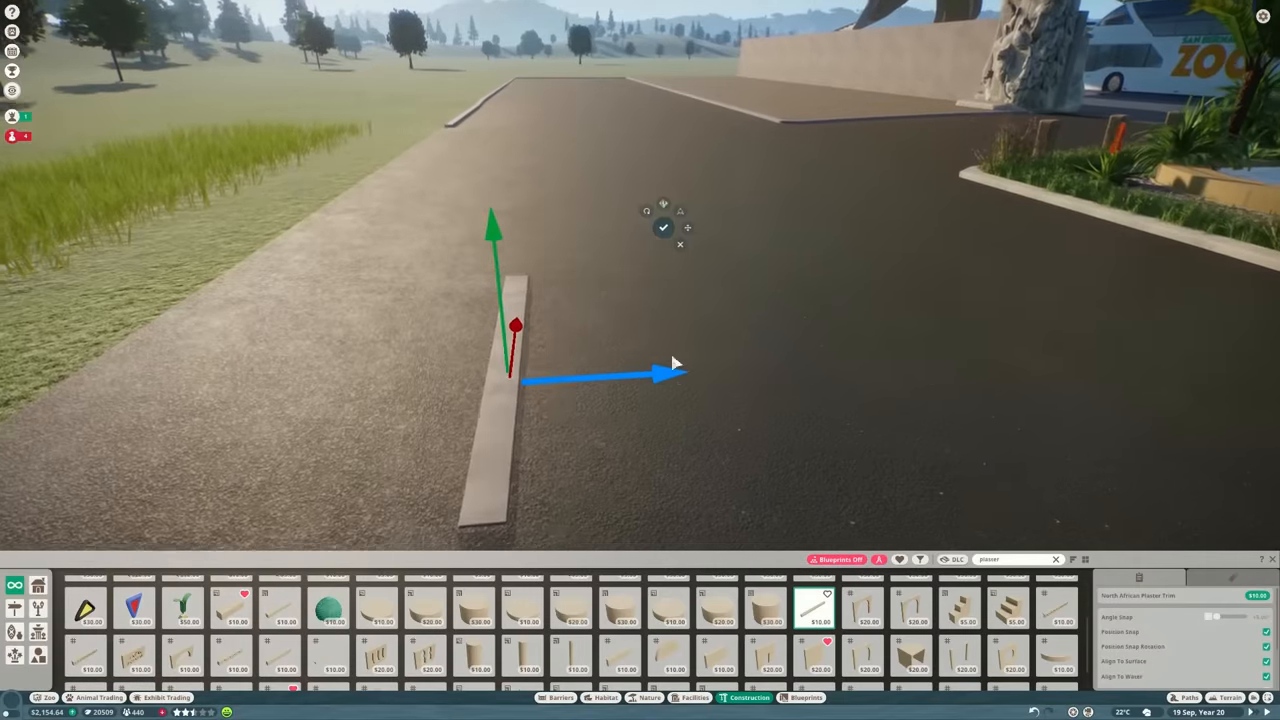
Recolour the thin strip yellow and set it flat on the road asphalt.
click(1112, 676)
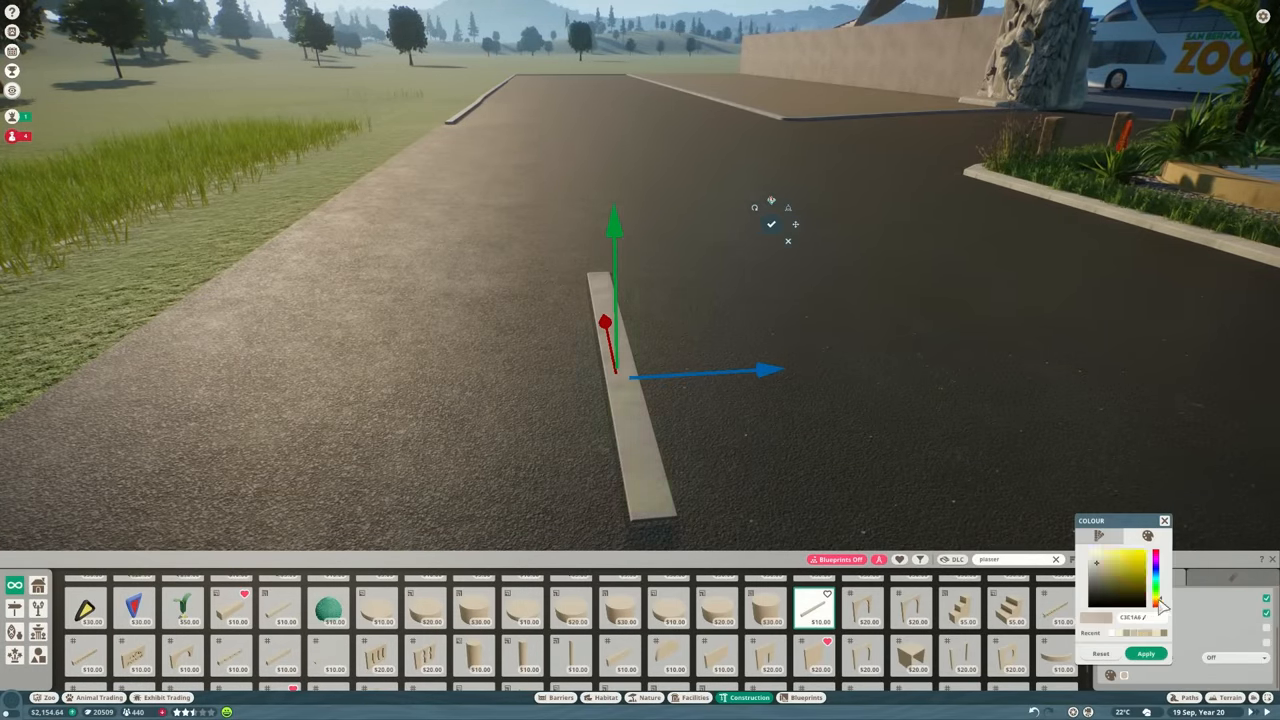
click(1136, 560)
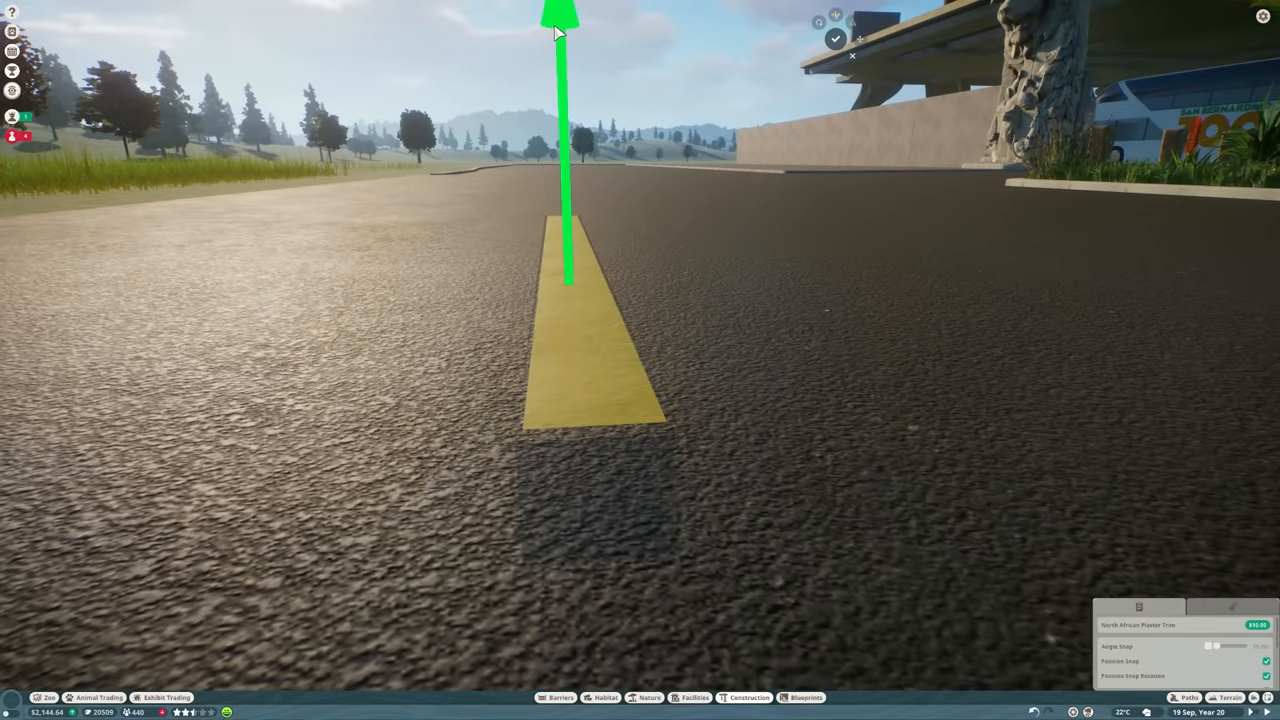
click(836, 38)
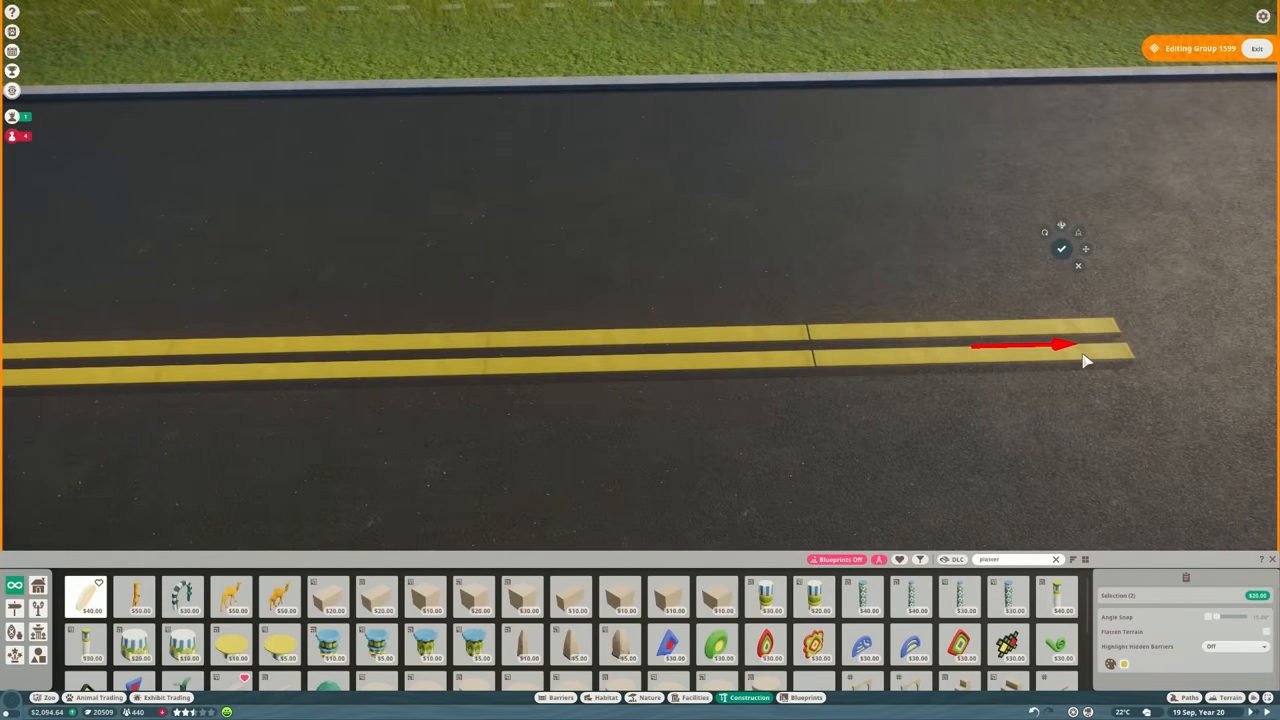
Chain the next yellow strip onto the end of the centre line.
click(1062, 248)
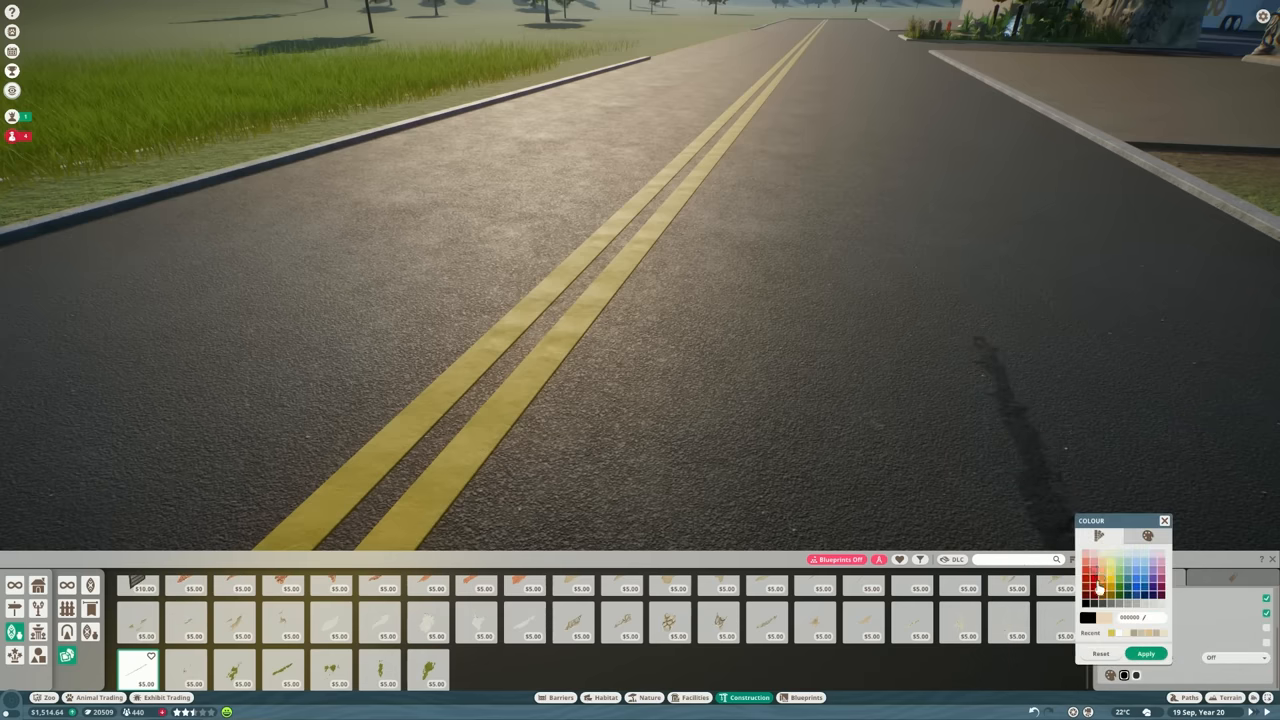
Tint the road piece a dark warm yellow-brown via the custom colour picker.
click(1148, 536)
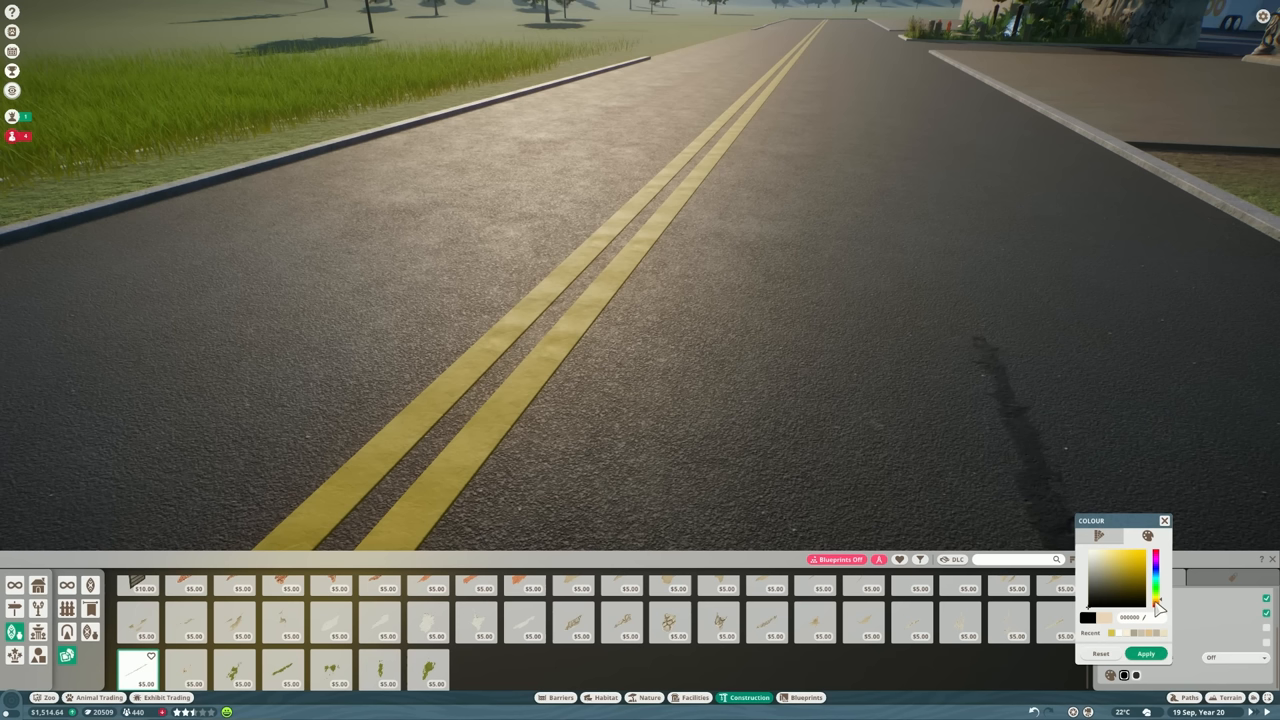
click(1104, 600)
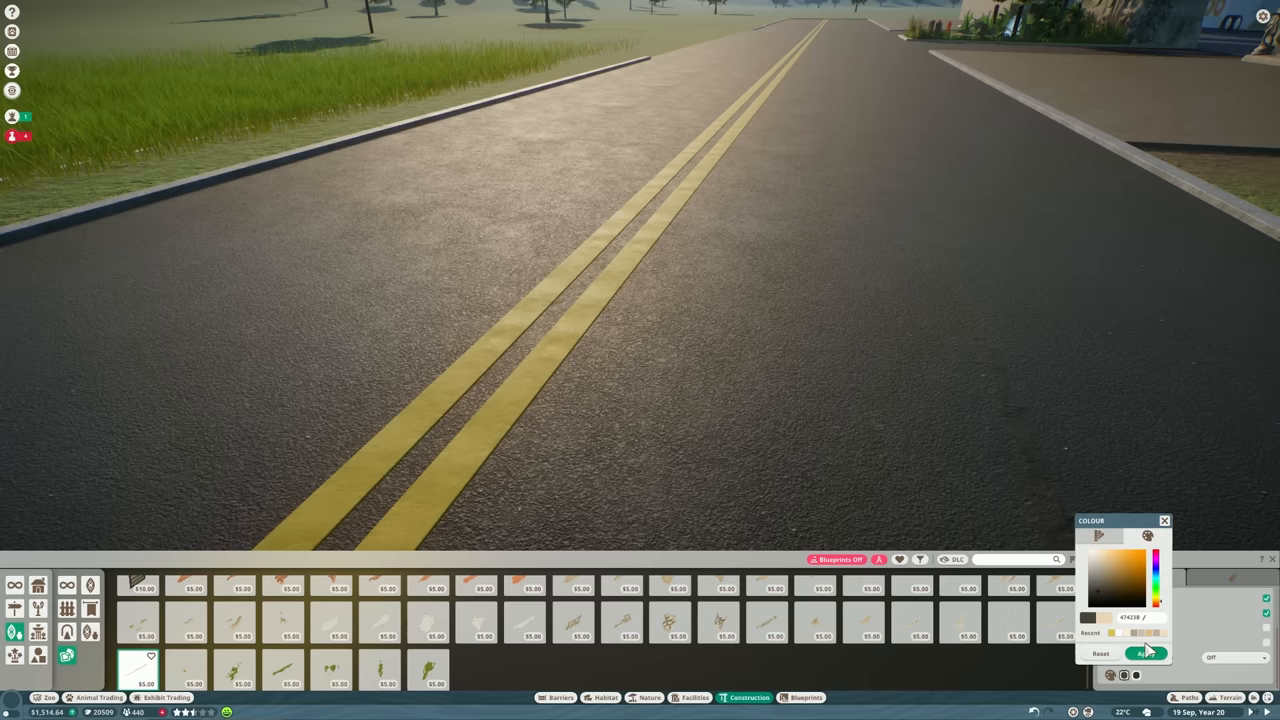
click(1144, 652)
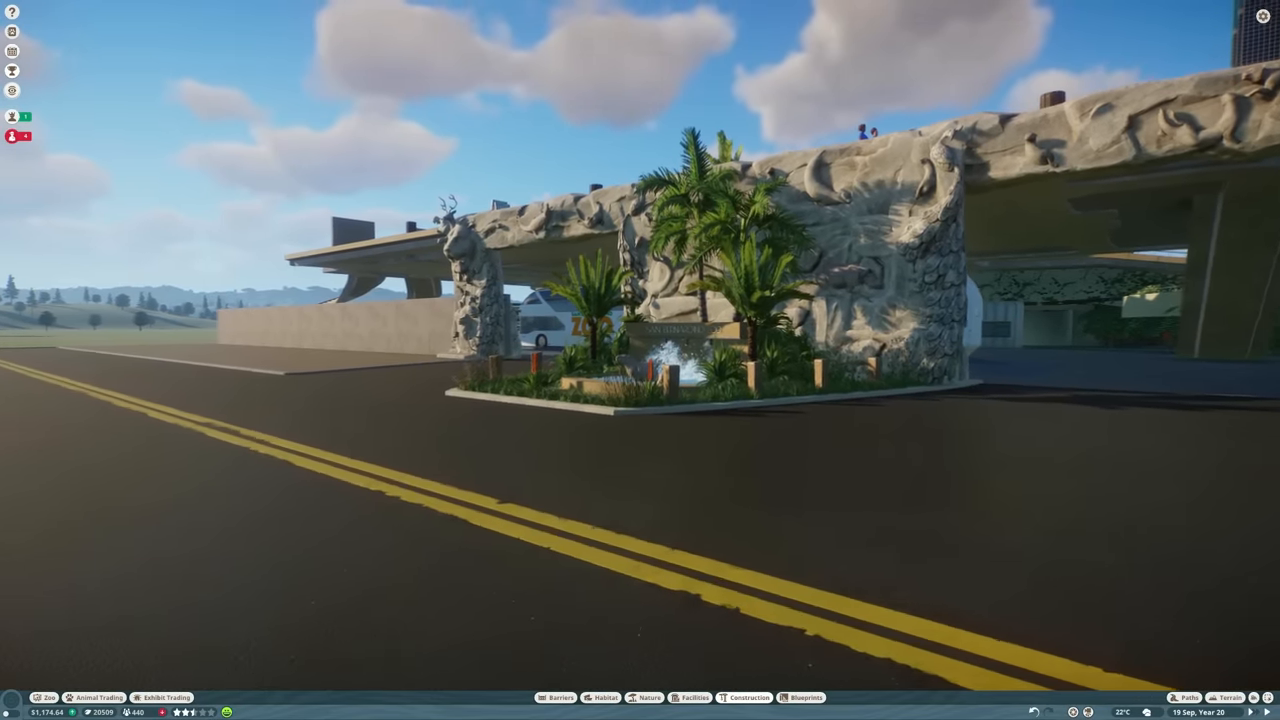
Filter the Scenery catalogue to find curved planter edging for beds by the pillar.
click(648, 696)
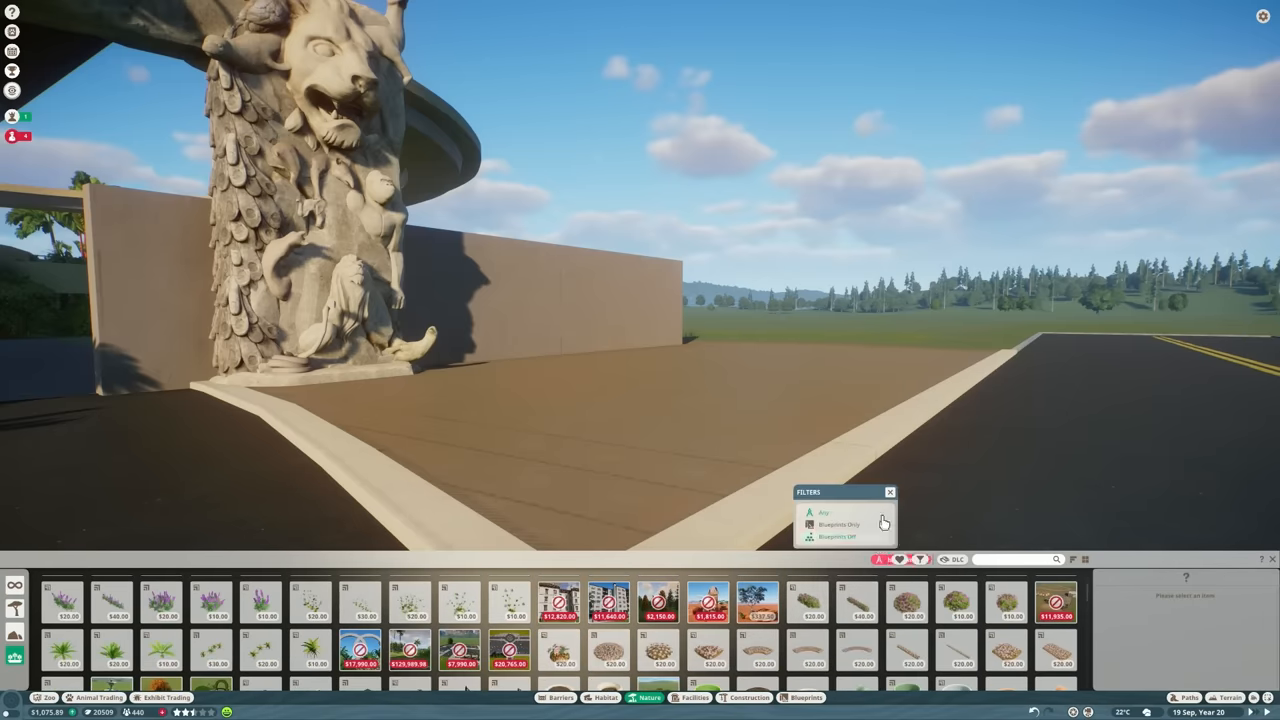
click(838, 536)
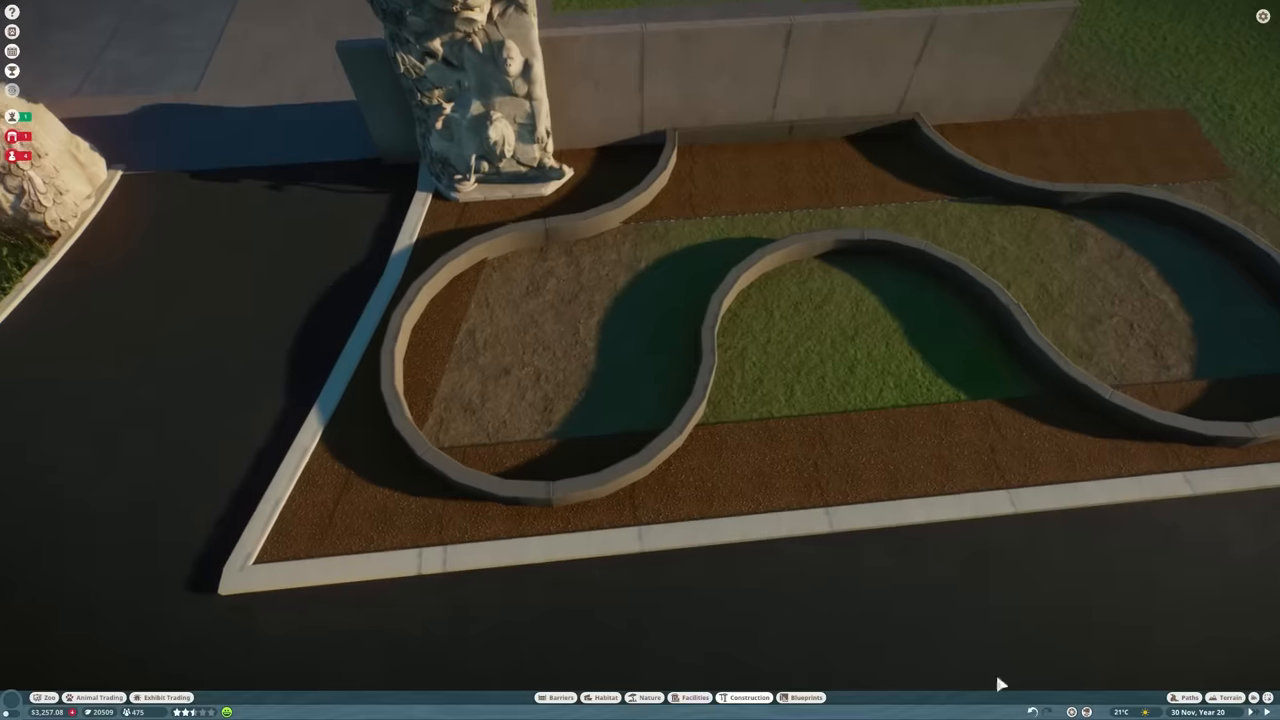
Find a palm in the Nature catalogue and plant it in the soil bed by the pillar.
click(1186, 696)
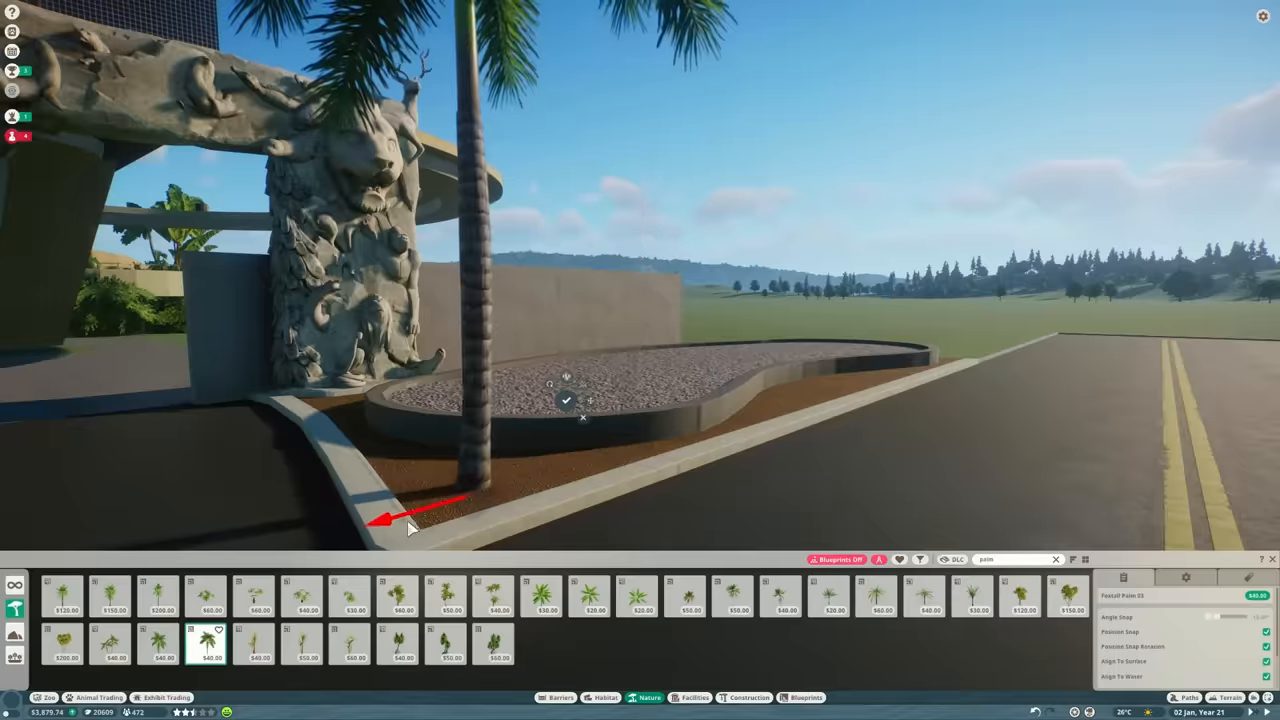
Fill the gravel planter with columnar cacti, barrel cacti and blue agaves.
click(810, 404)
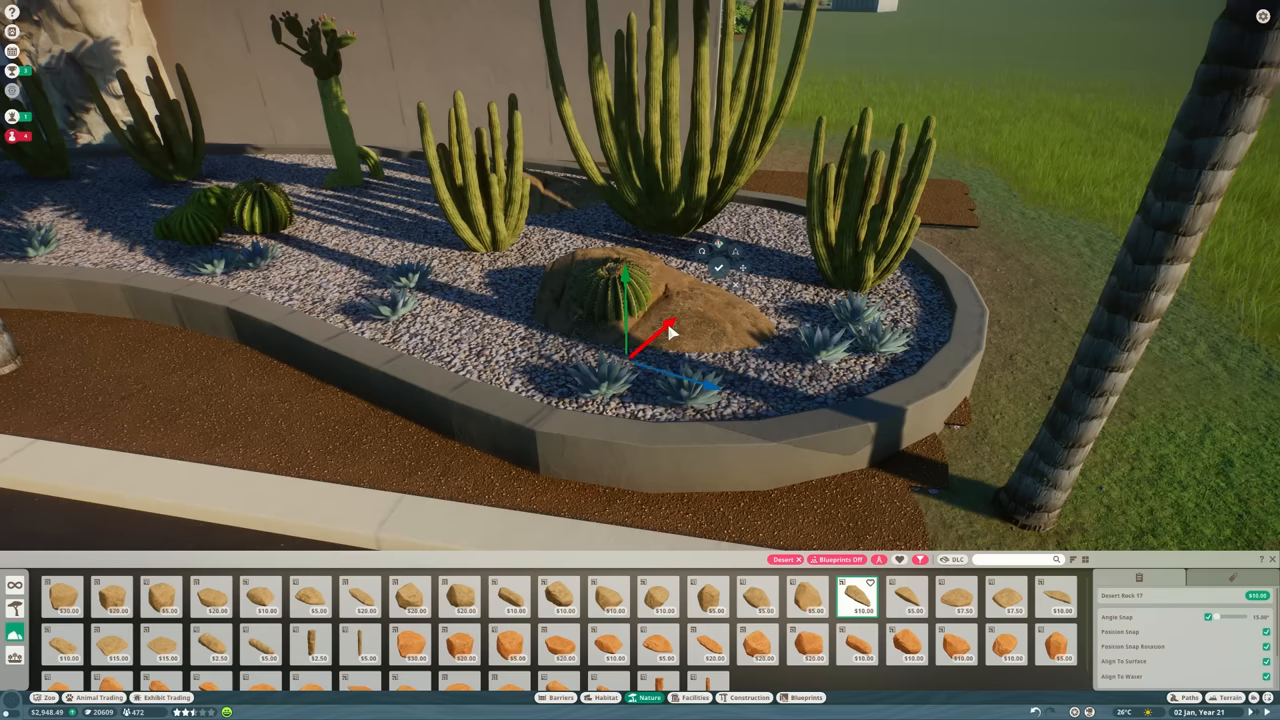
Slide the sandstone rock toward the front edge of the cactus planter.
drag(680, 310, 540, 370)
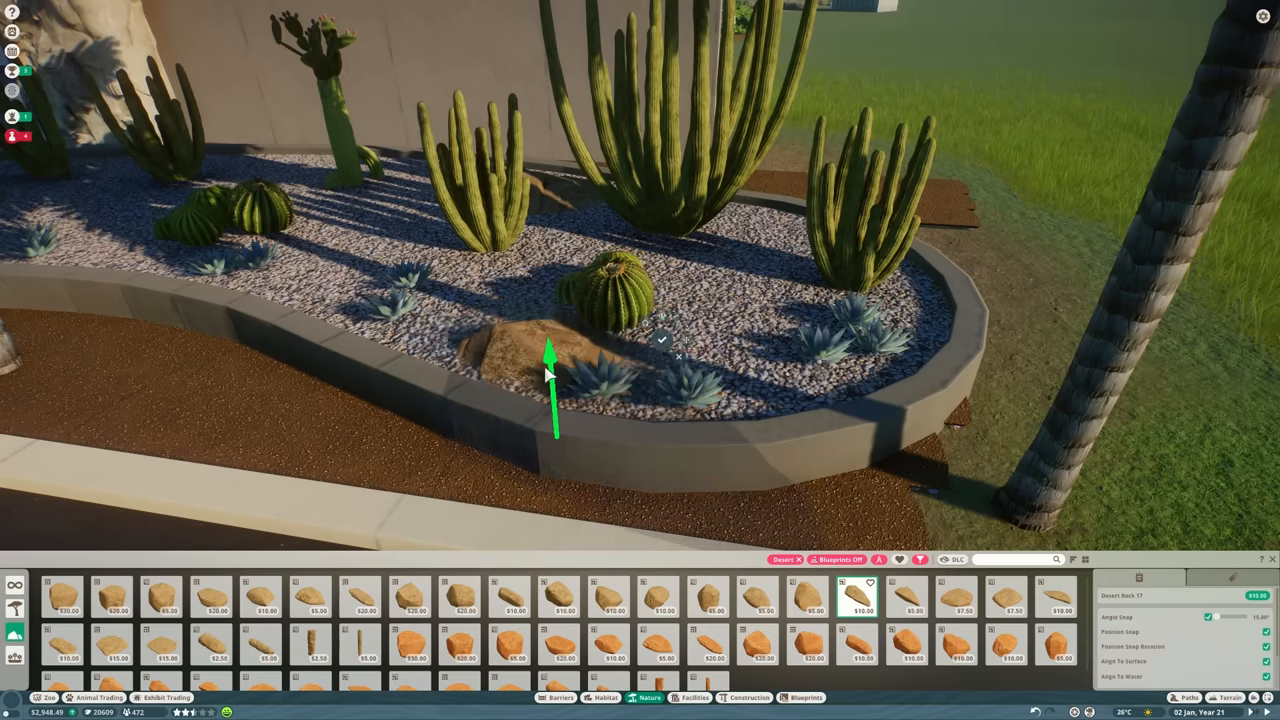